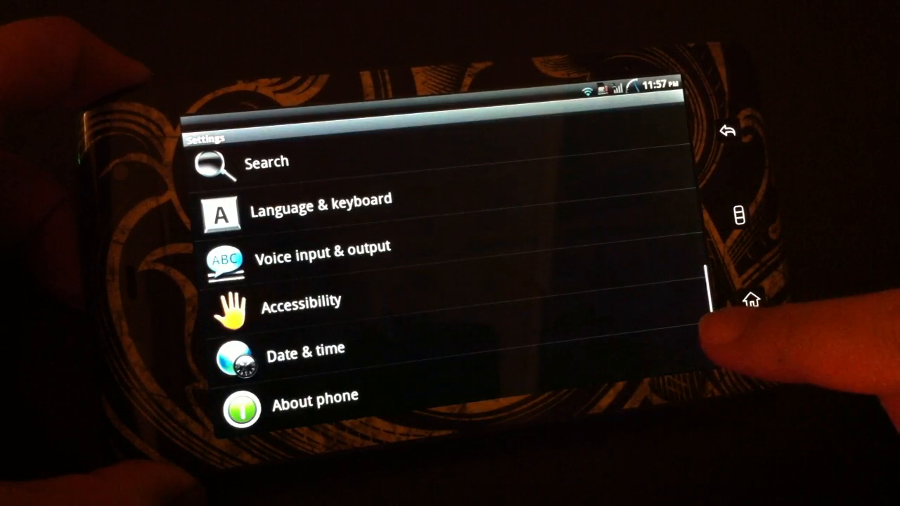
- Open About phone to view the Dell Streak model and Android 2.2 version
left_click(314, 401)
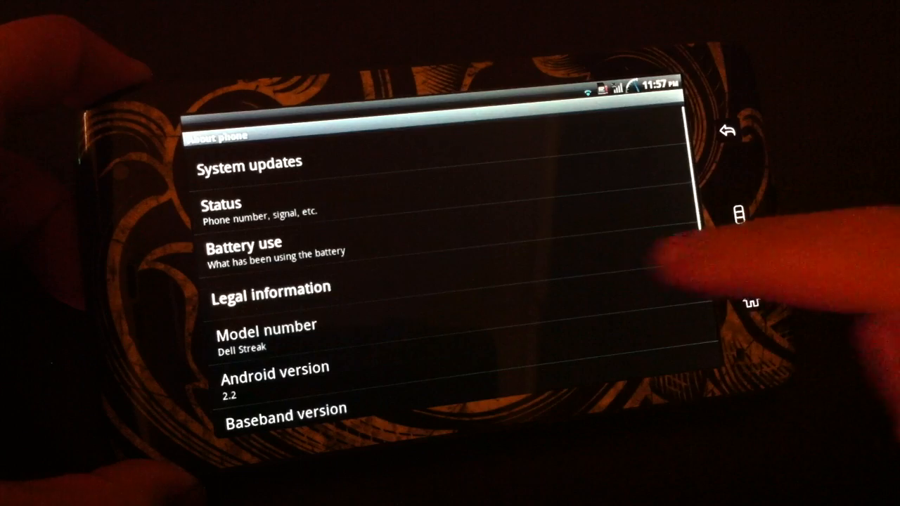
scroll("down", 3)
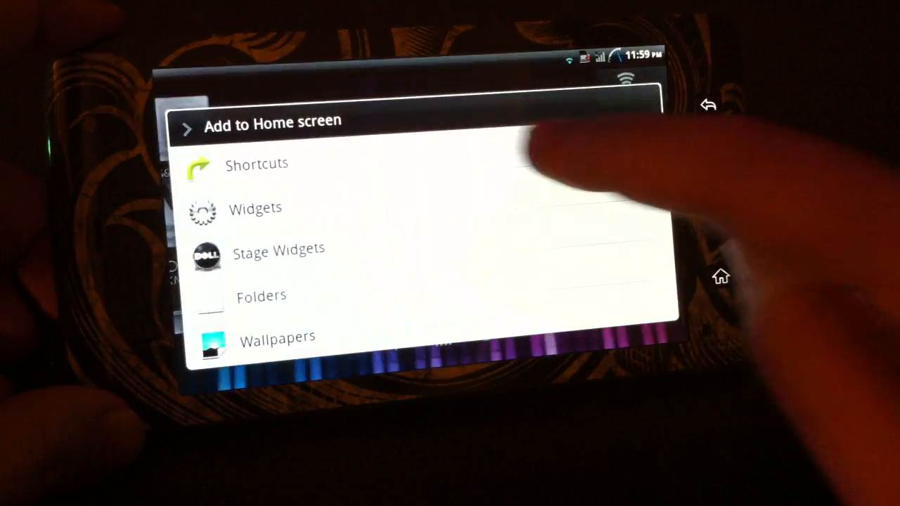
- Browse the Select shortcut list of Applications, Activities, ASTRO, Bookmark and Bootloader
left_click(256, 164)
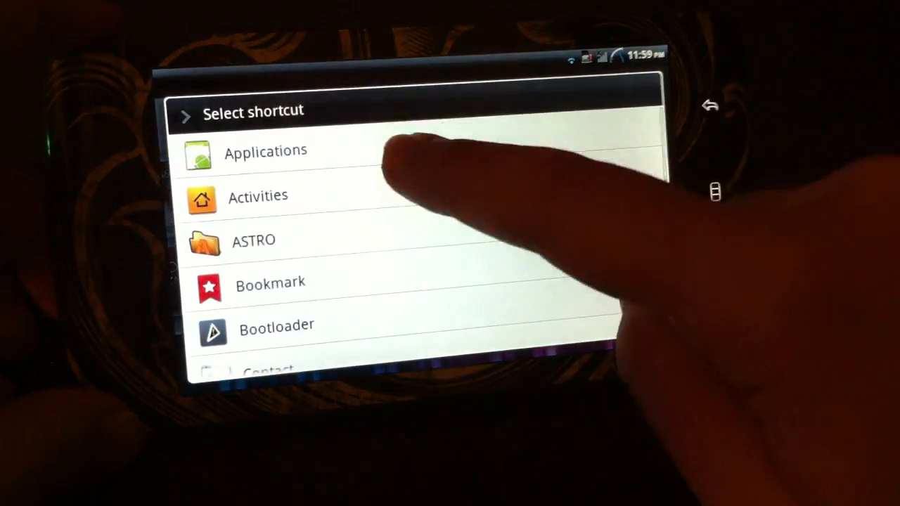
left_click(253, 239)
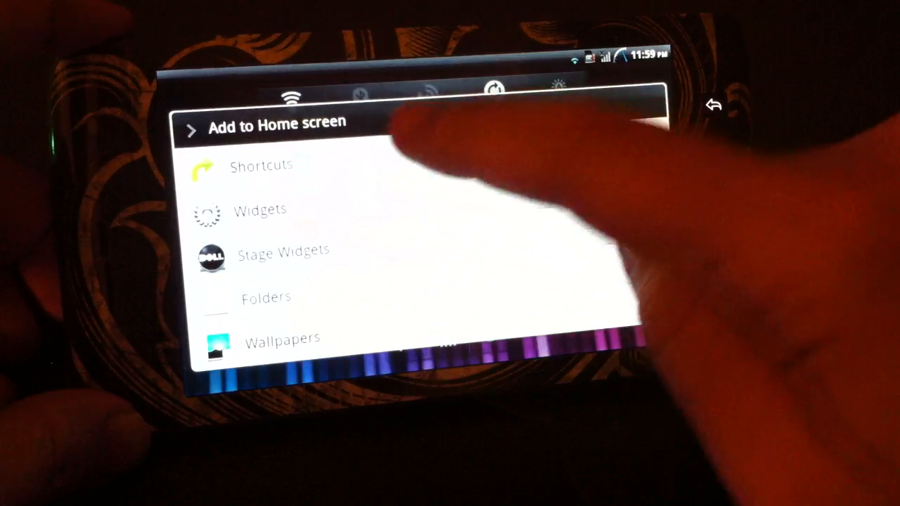
- Pick Applications from the shortcut list to add a Reboot app shortcut
left_click(261, 165)
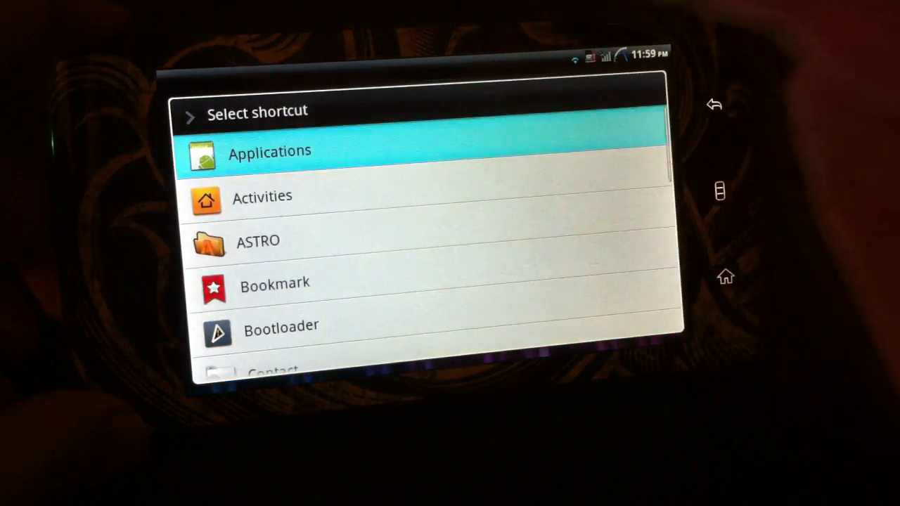
left_click(269, 152)
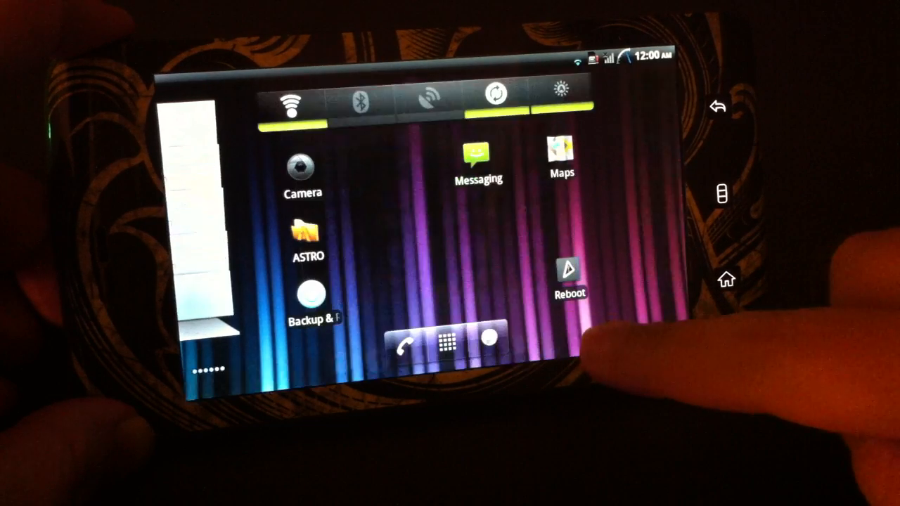
left_click(446, 340)
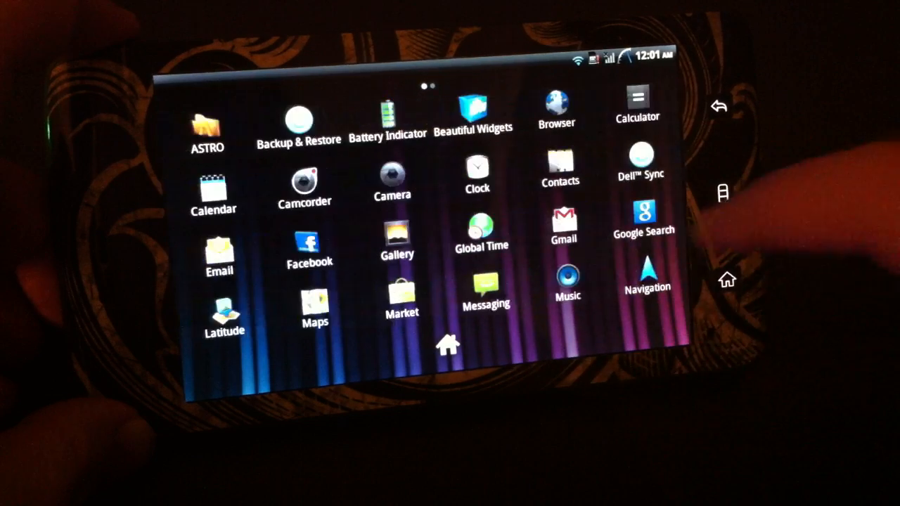
- Swipe left through the horizontal app tray pages
scroll("left", 3)
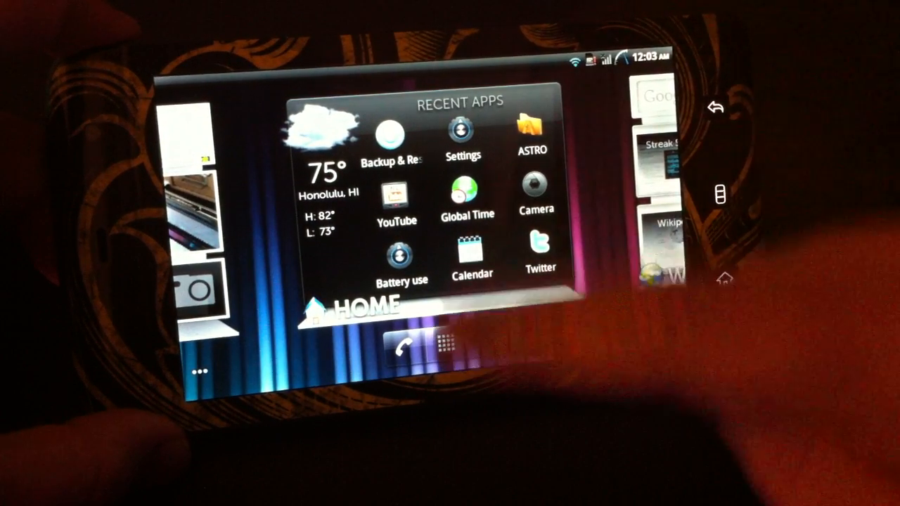
- Launch ASTRO from the Recent Apps widget, then return to that home screen
left_click(531, 134)
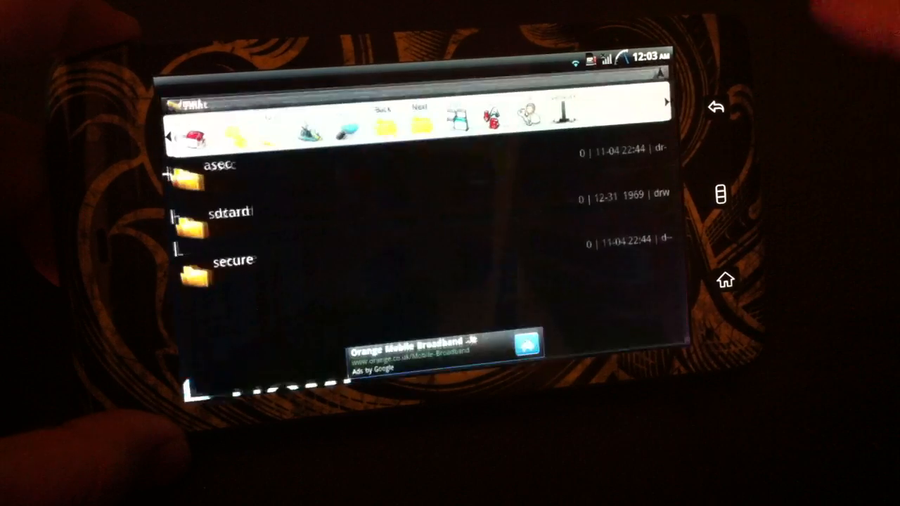
left_click(725, 280)
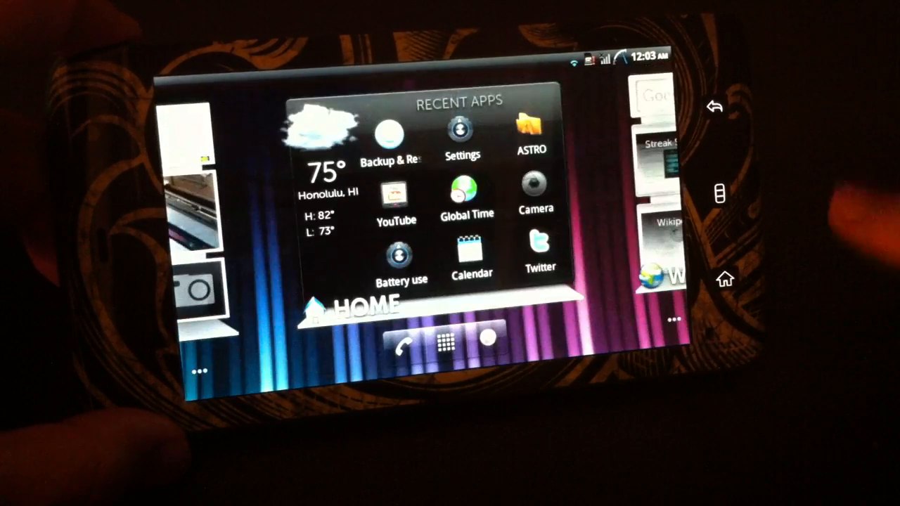